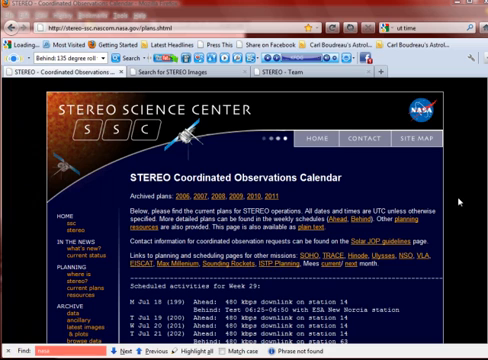
pyautogui.moveTo(448, 206)
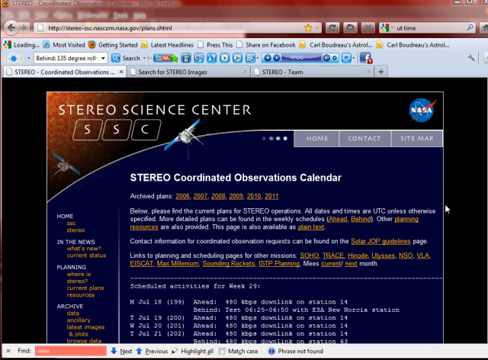
pyautogui.moveTo(446, 208)
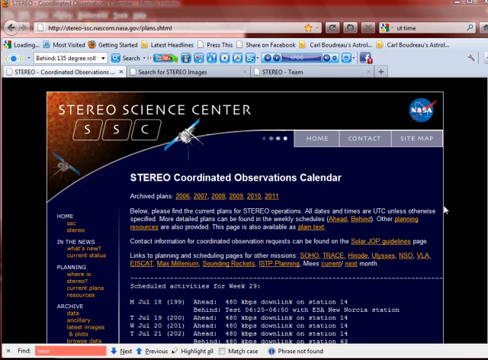
pyautogui.moveTo(444, 212)
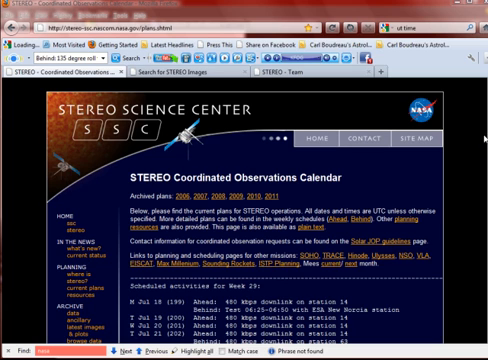
# Scroll down the observations calendar toward the Search for STEREO Images link
pyautogui.scroll(-3)
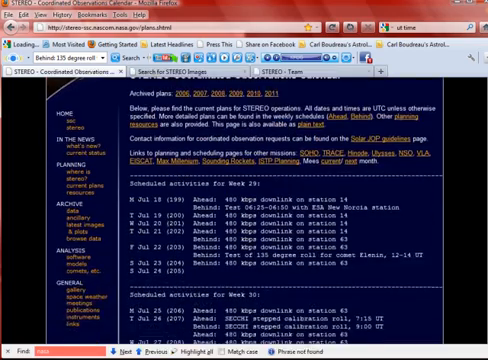
pyautogui.scroll(-3)
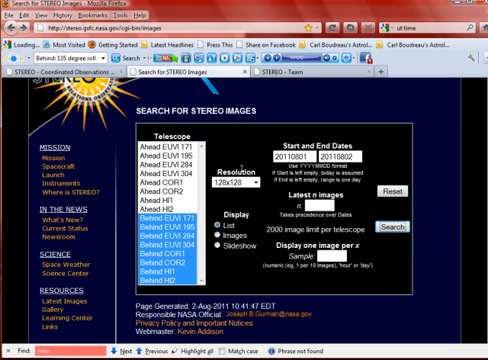
pyautogui.moveTo(264, 132)
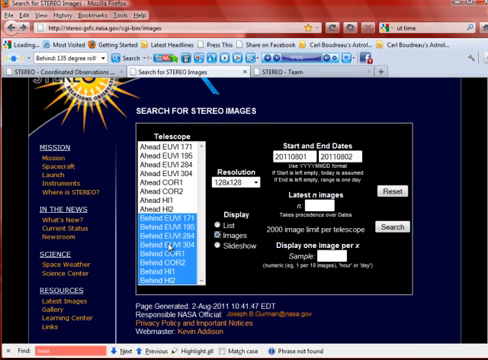
# Submit the image search for the Behind COR1/COR2 telescopes and chosen date range
pyautogui.click(400, 204)
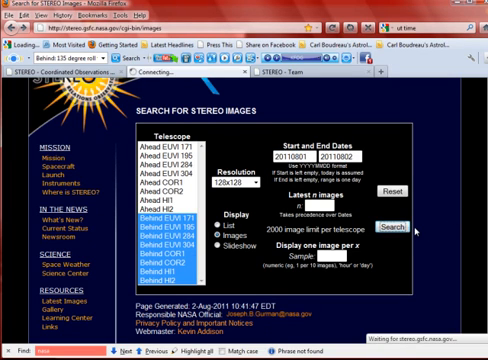
# Scroll through the Image Search Results listing dated Behind COR1 and COR2 image files
pyautogui.click(408, 204)
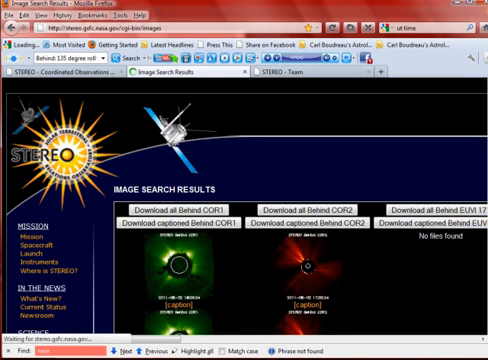
pyautogui.scroll(-3)
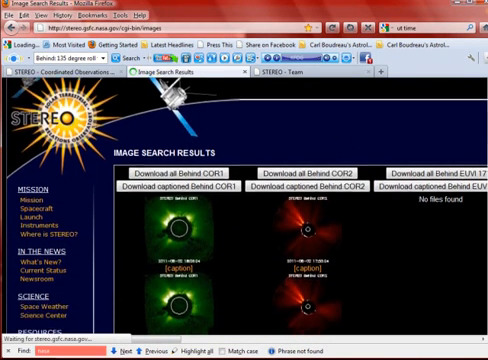
pyautogui.scroll(-3)
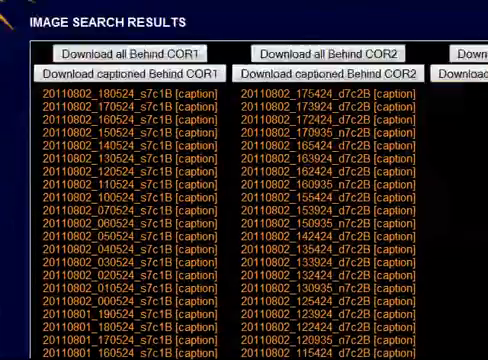
pyautogui.scroll(-3)
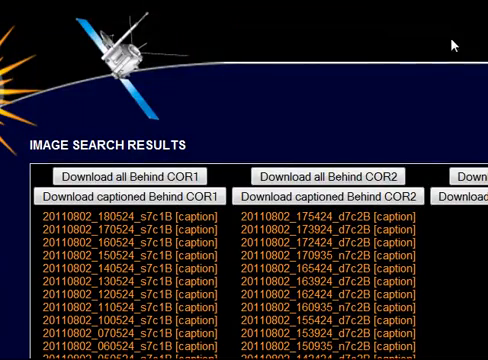
pyautogui.moveTo(372, 62)
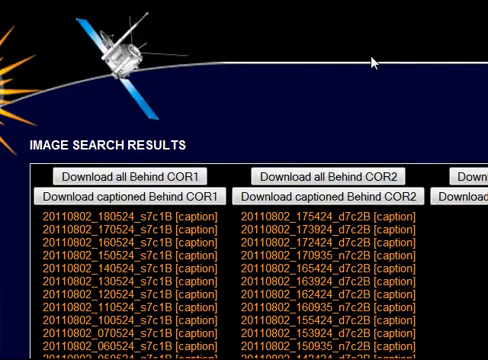